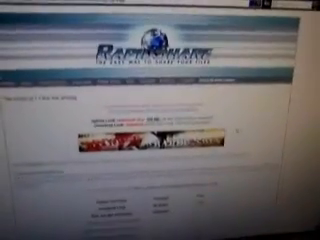
{"action": "scroll", "scroll_direction": "down", "scroll_amount": 3}
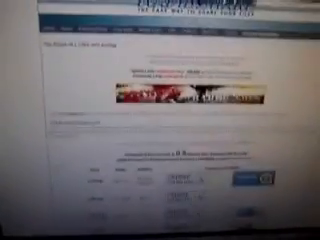
{"action": "scroll", "scroll_direction": "down", "scroll_amount": 3}
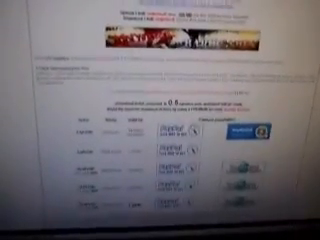